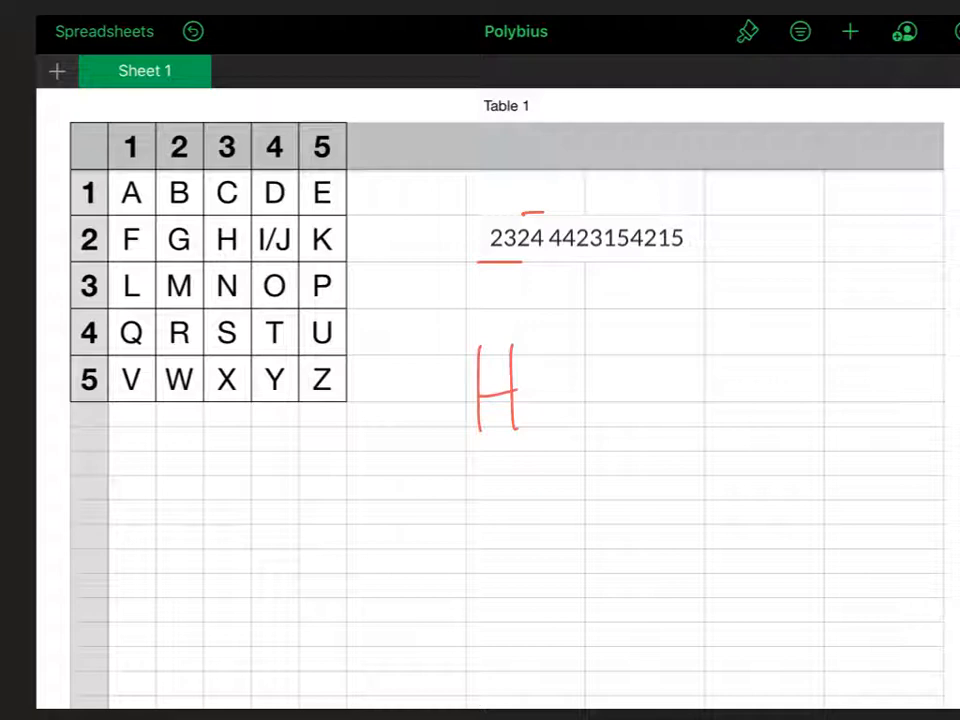
- Mark each digit pair and handwrite the decoded letters i and t after the H in red ink
left_click_drag(540, 360, 540, 400)
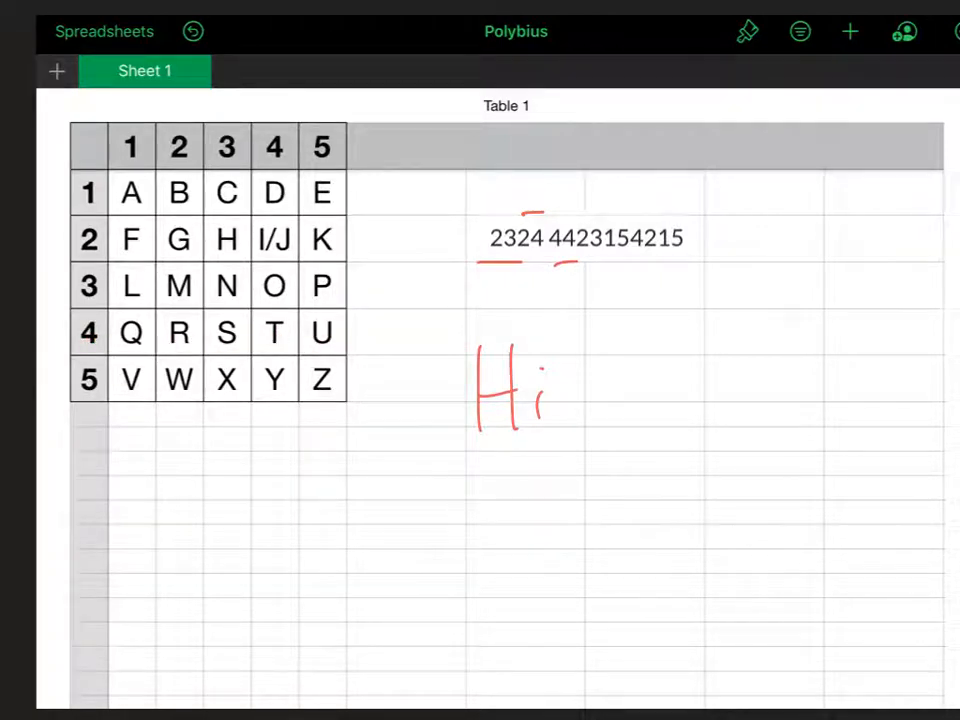
left_click(288, 332)
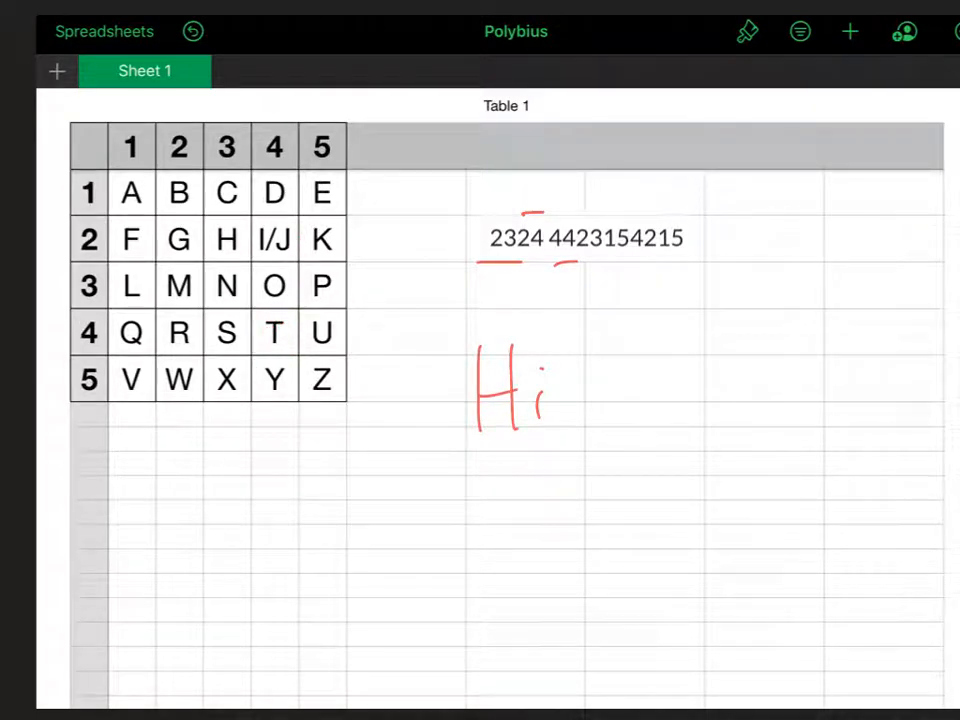
left_click_drag(628, 344, 628, 430)
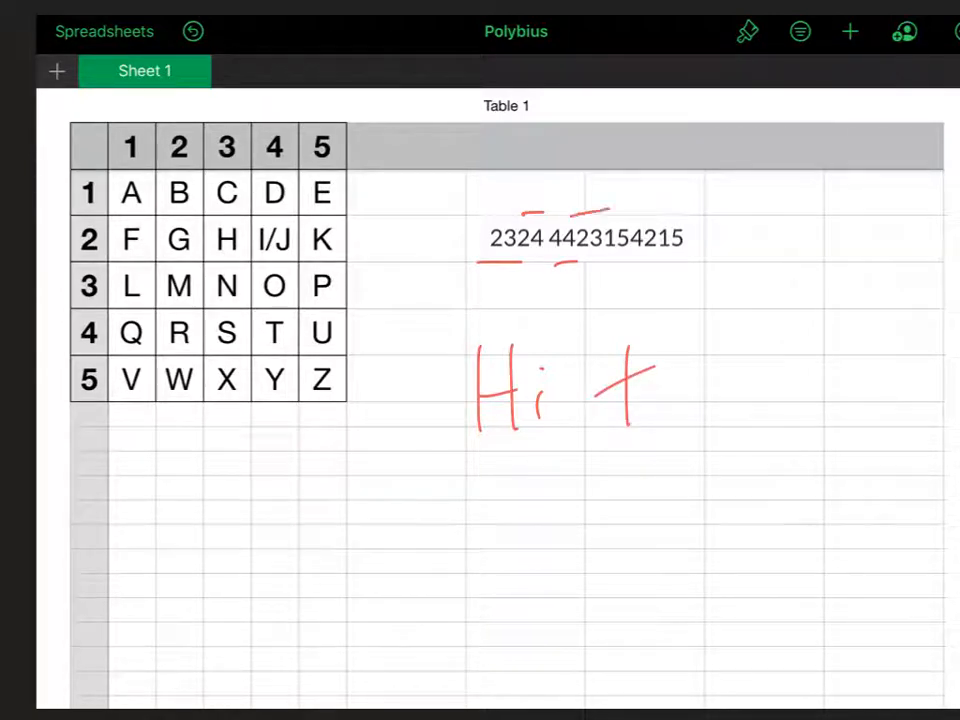
left_click(160, 252)
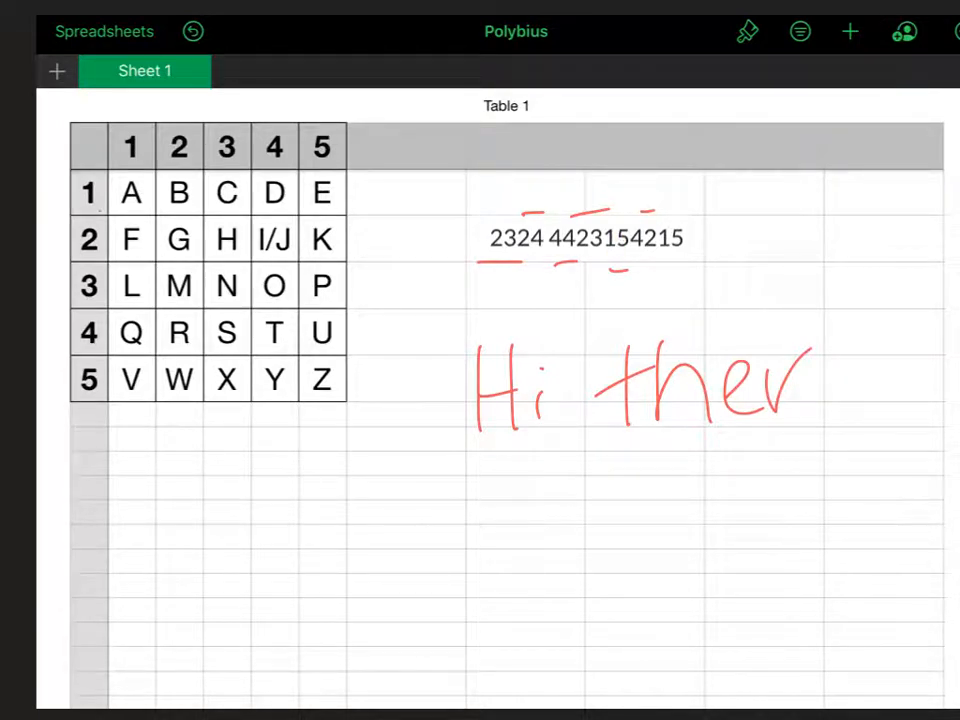
left_click(322, 192)
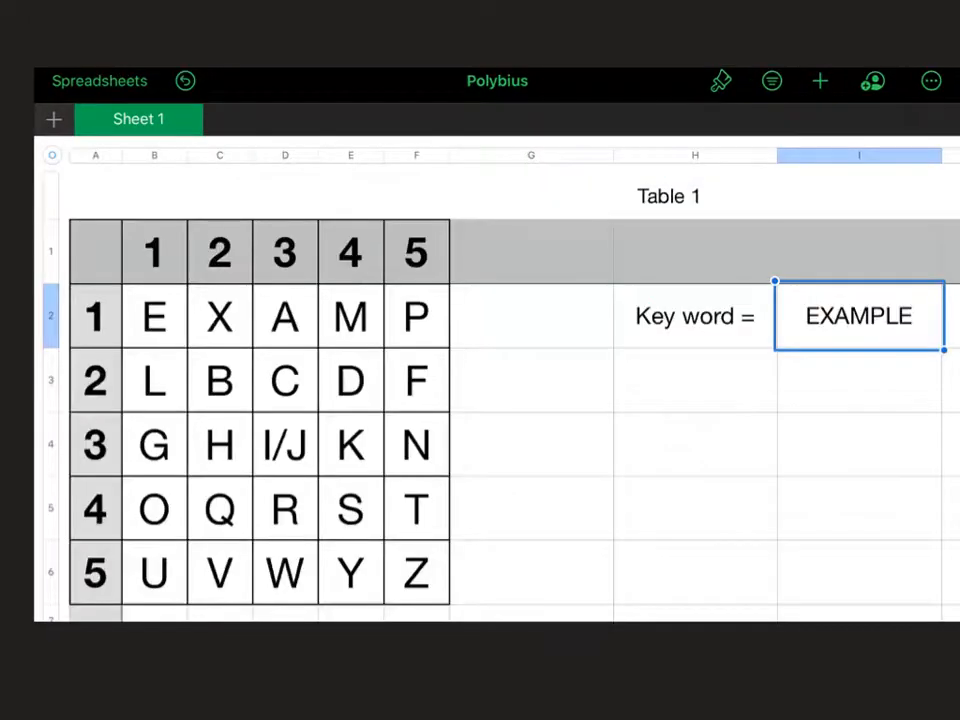
- Draw a red circle around the keyword cell EXAMPLE
left_click_drag(770, 264, 884, 250)
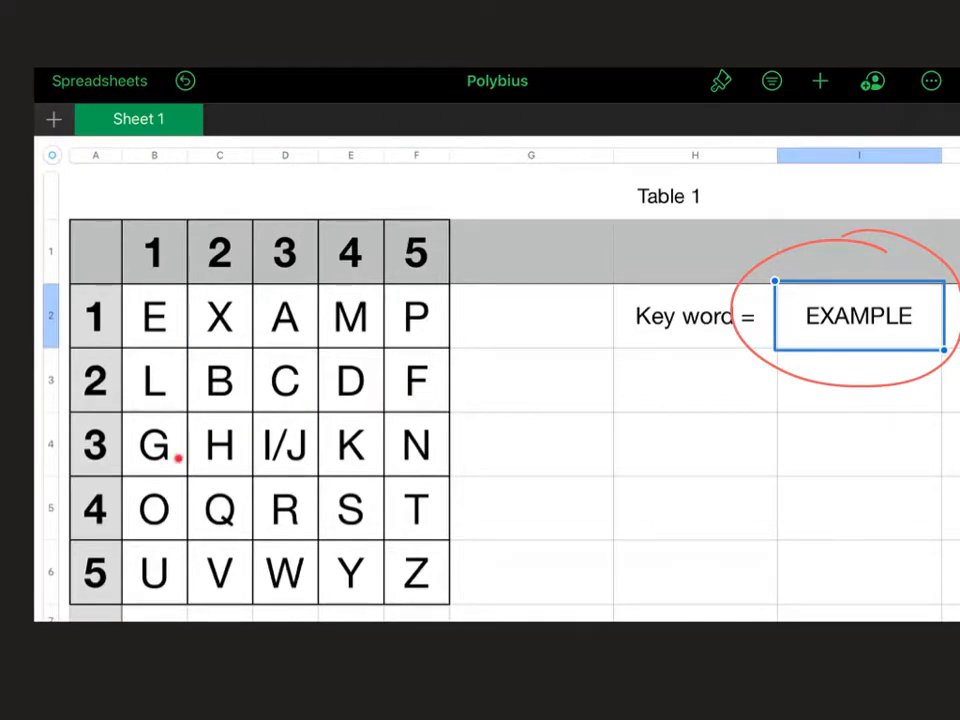
mouse_move(350, 460)
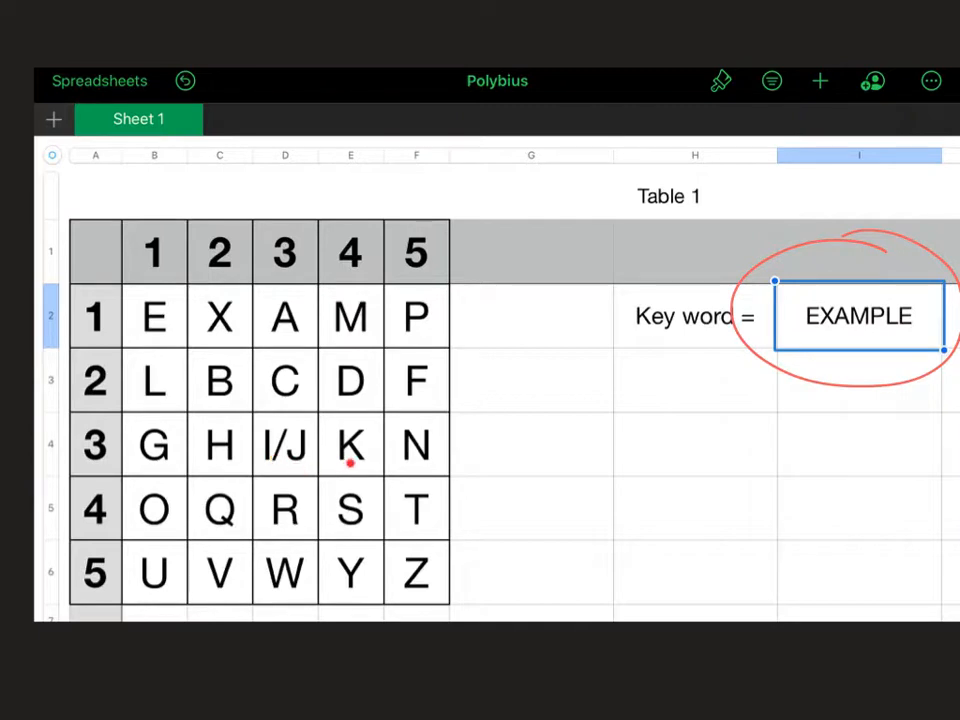